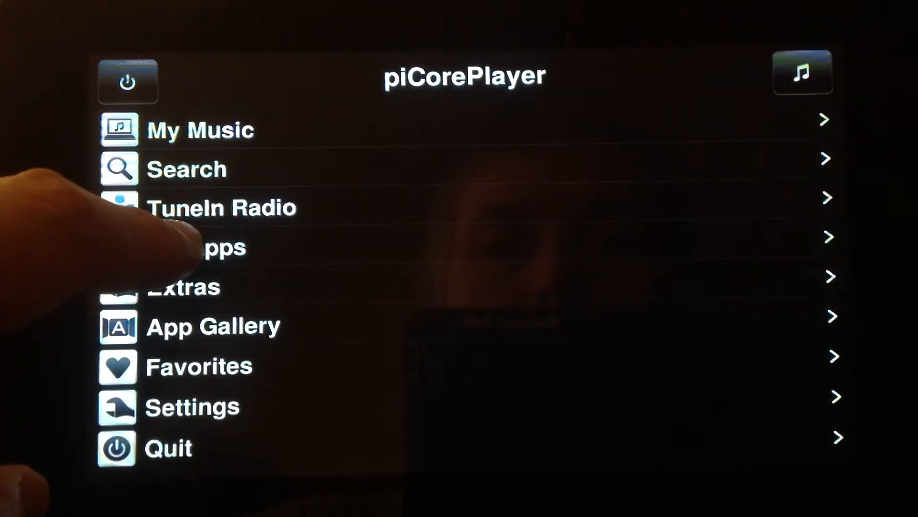
Launch the YouTube app from My Apps to reach its search and channel menu
{"action": "left_click", "coordinate": [199, 246]}
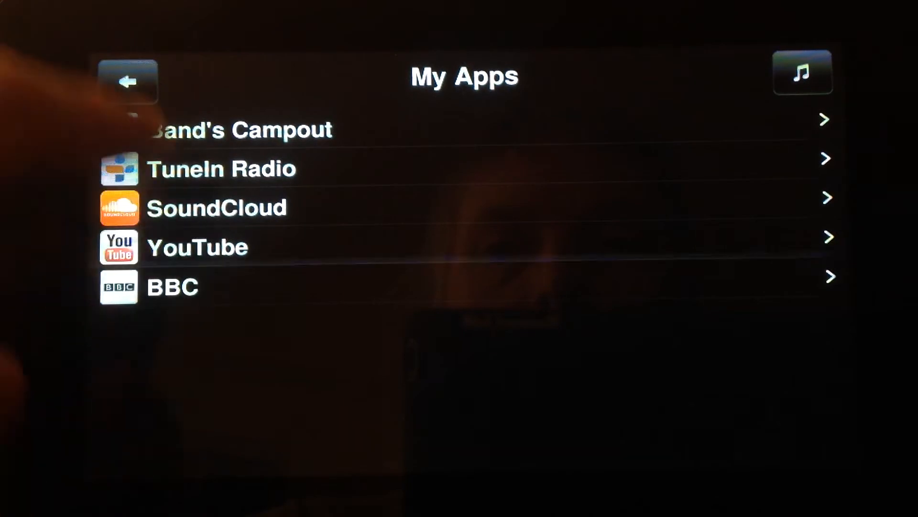
{"action": "left_click", "coordinate": [197, 247]}
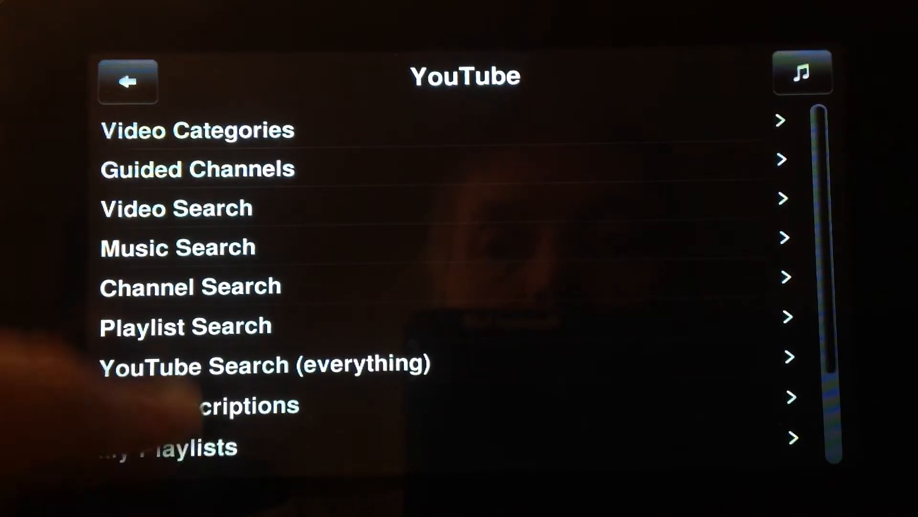
From My Playlists, bring up 'Random Gaming From PS4, XBox 360 And Retro Consoles' and its video list
{"action": "left_click", "coordinate": [168, 447]}
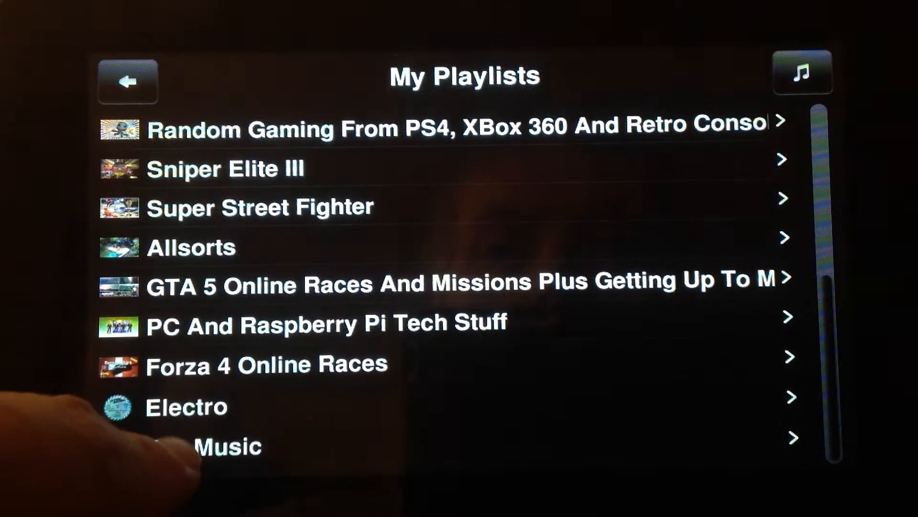
{"action": "left_click", "coordinate": [204, 445]}
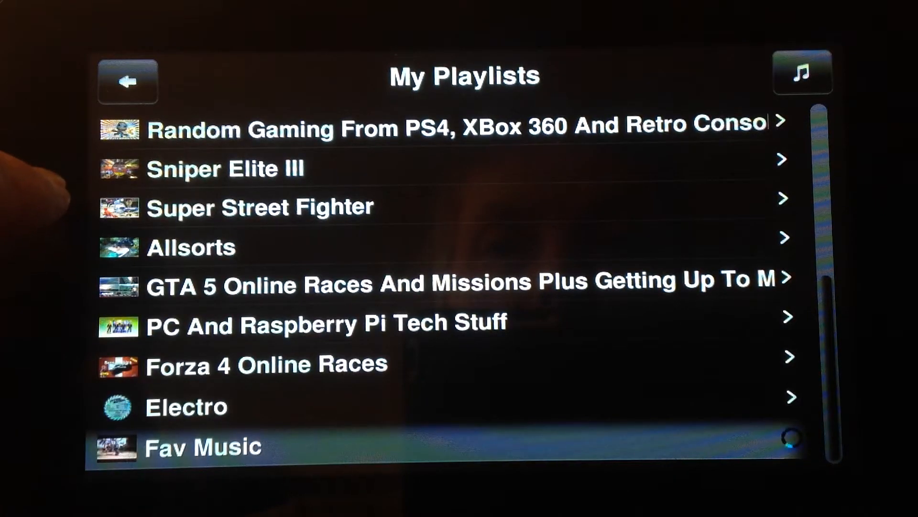
{"action": "left_click", "coordinate": [204, 447]}
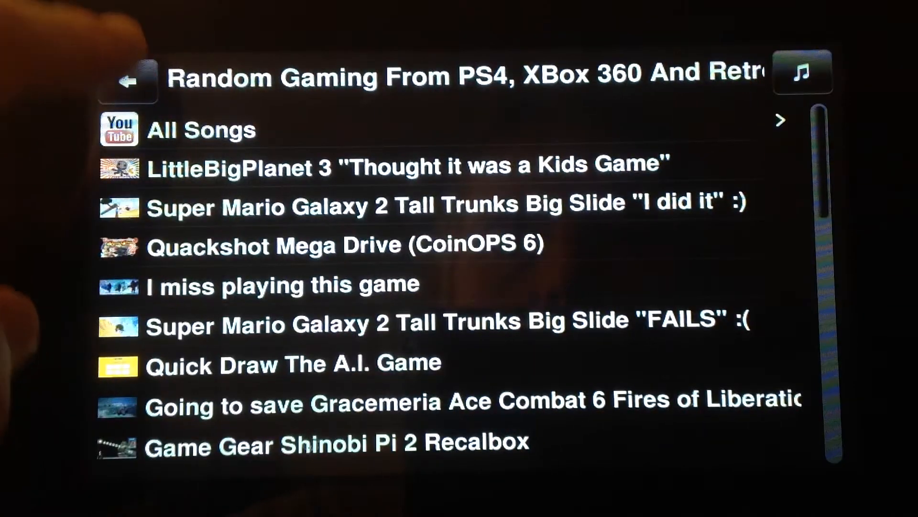
Browse the Video Categories and Guided Channels lists, returning to the YouTube main menu
{"action": "left_click", "coordinate": [127, 80]}
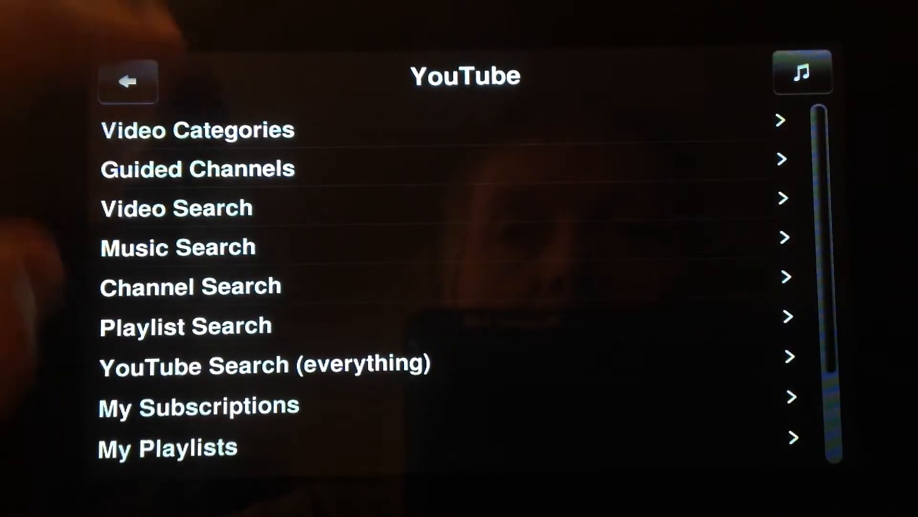
{"action": "left_click", "coordinate": [197, 129]}
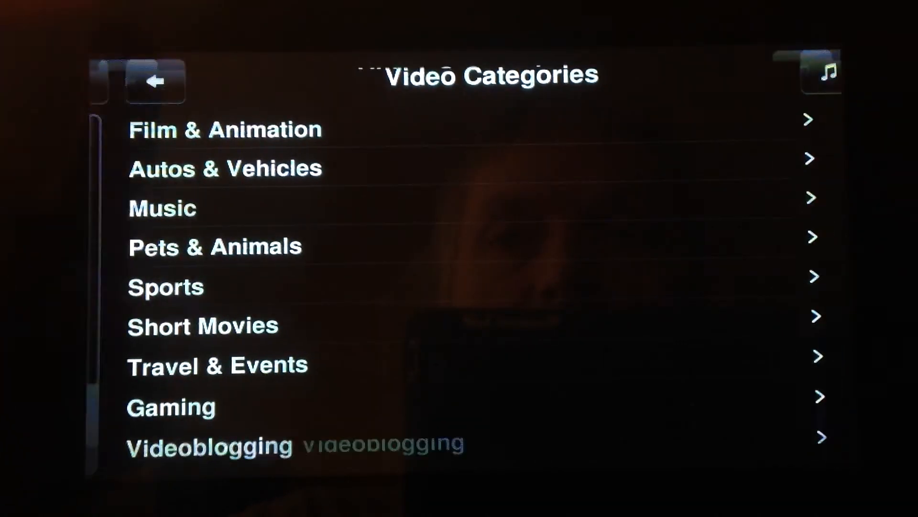
{"action": "left_click", "coordinate": [155, 80]}
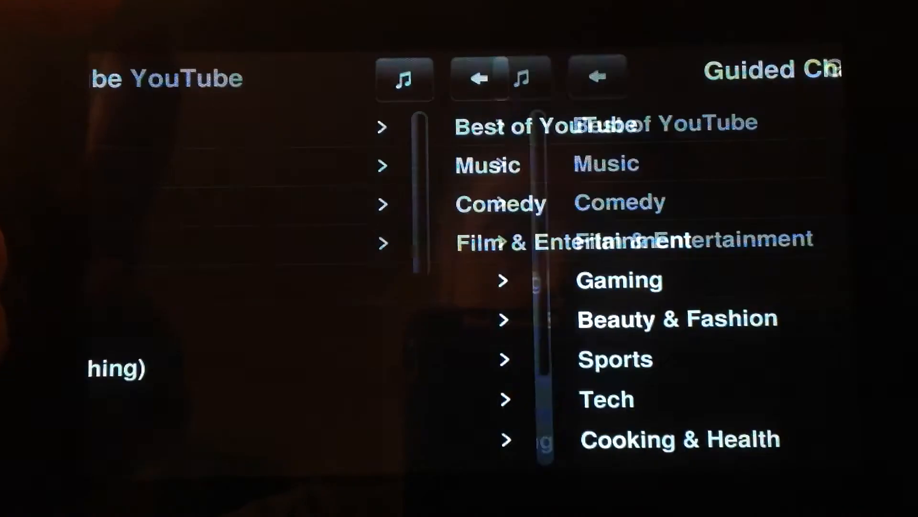
{"action": "left_click", "coordinate": [597, 76]}
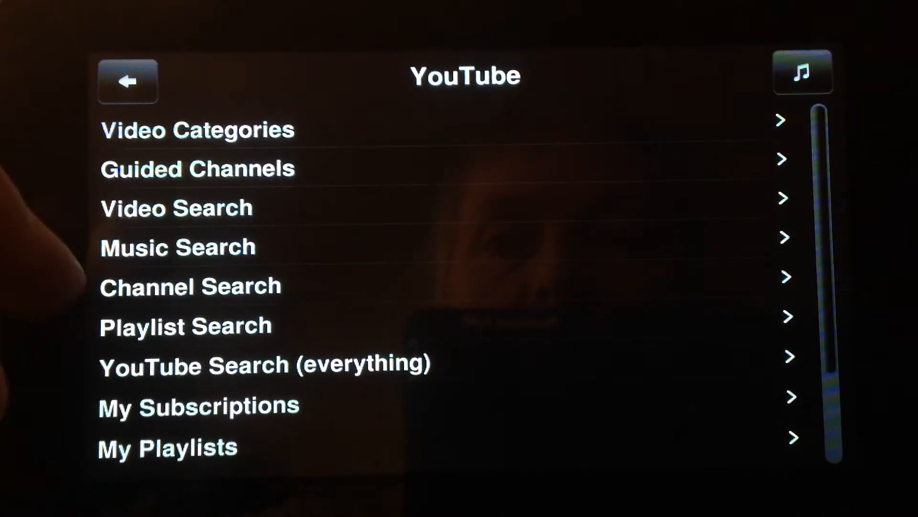